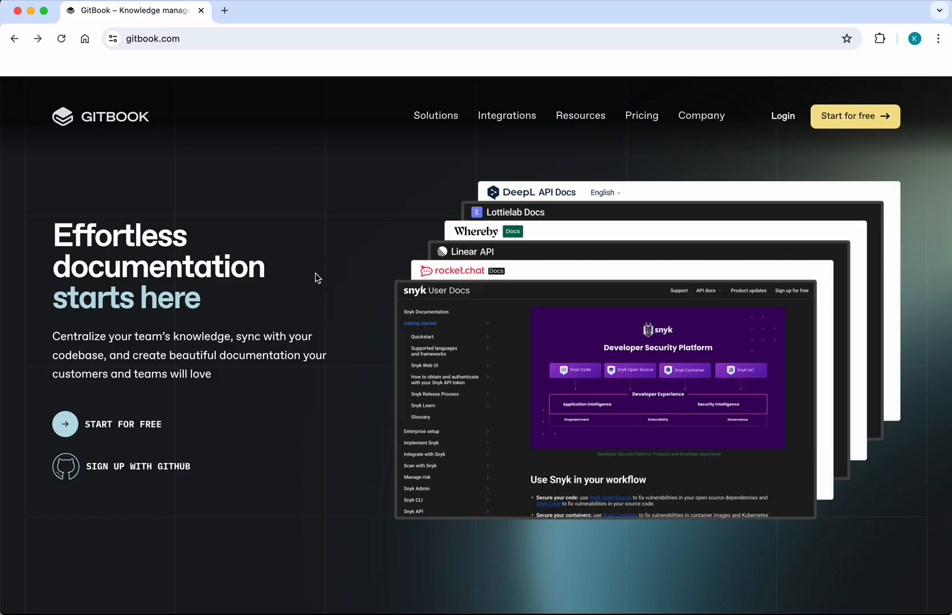
mouse_move(596, 253)
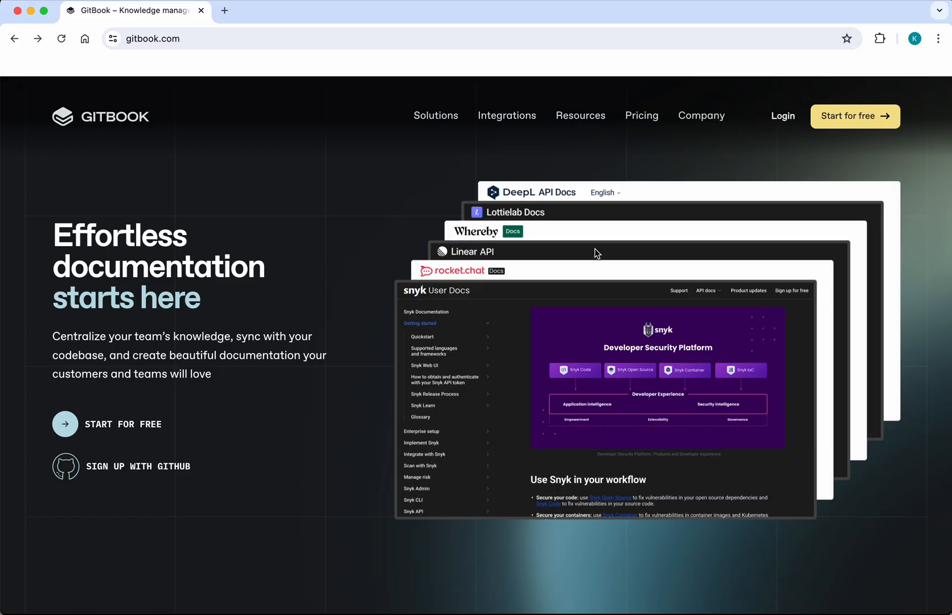
mouse_move(858, 145)
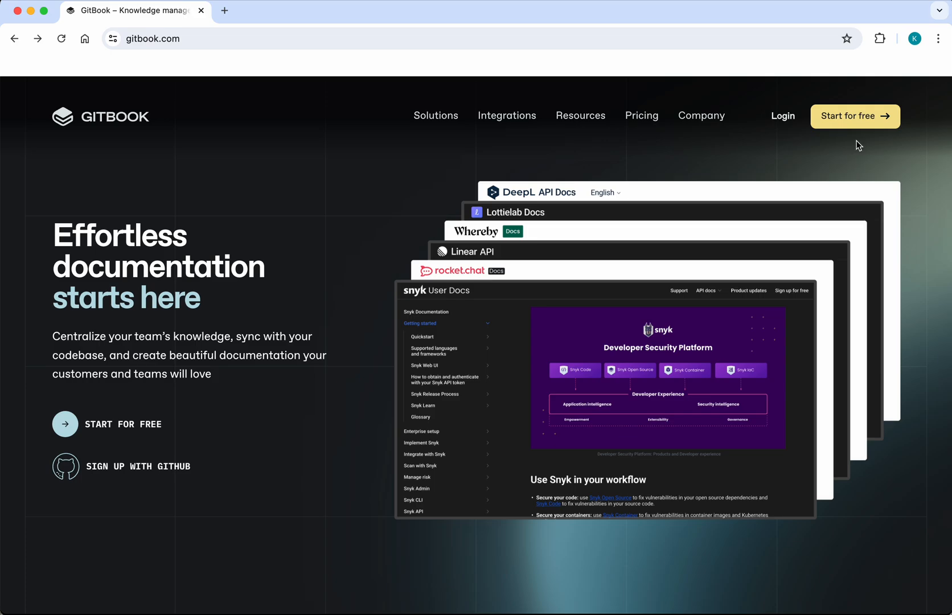
mouse_move(851, 124)
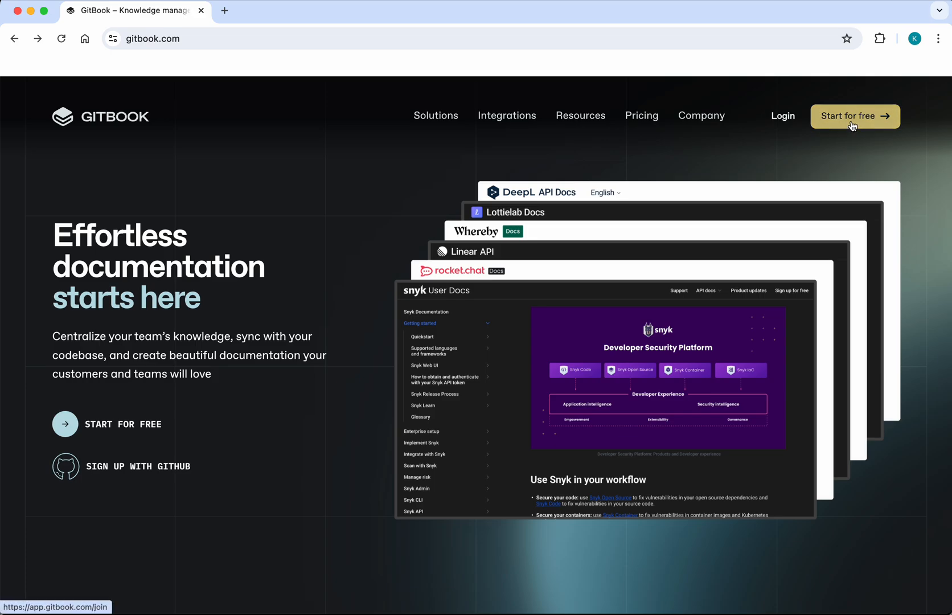
Sign up for GitBook's free plan with a Google account, confirming account sharing
click(855, 115)
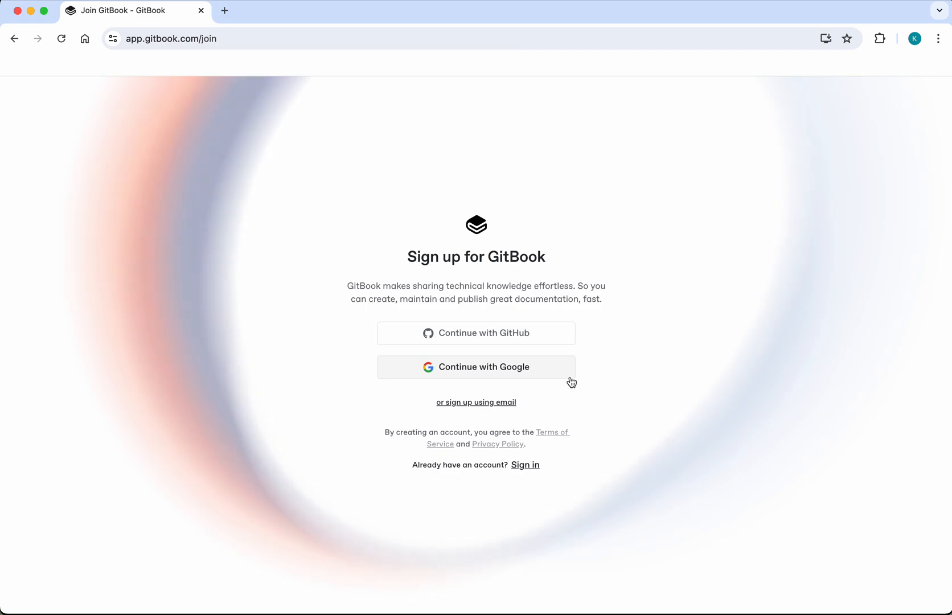
click(476, 367)
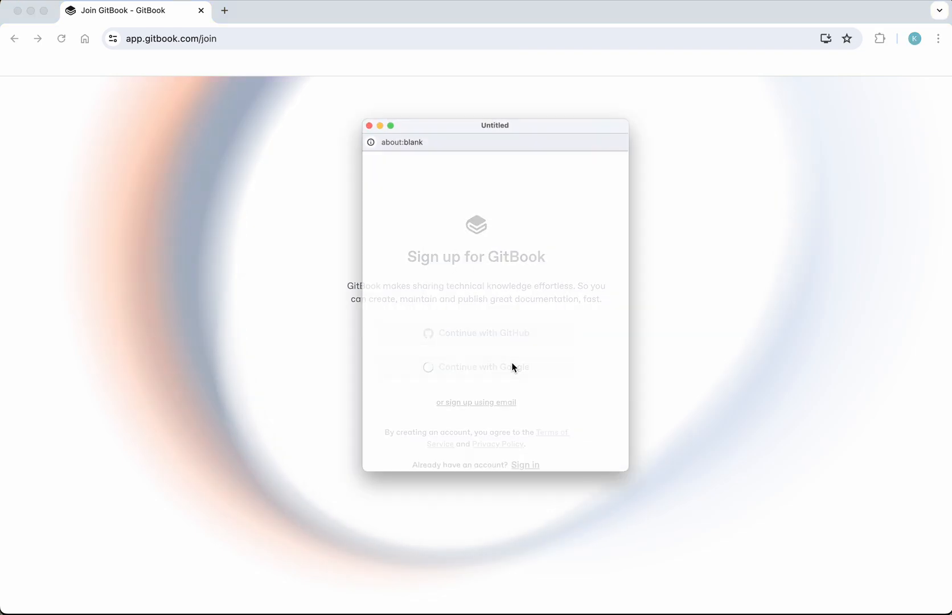
click(476, 366)
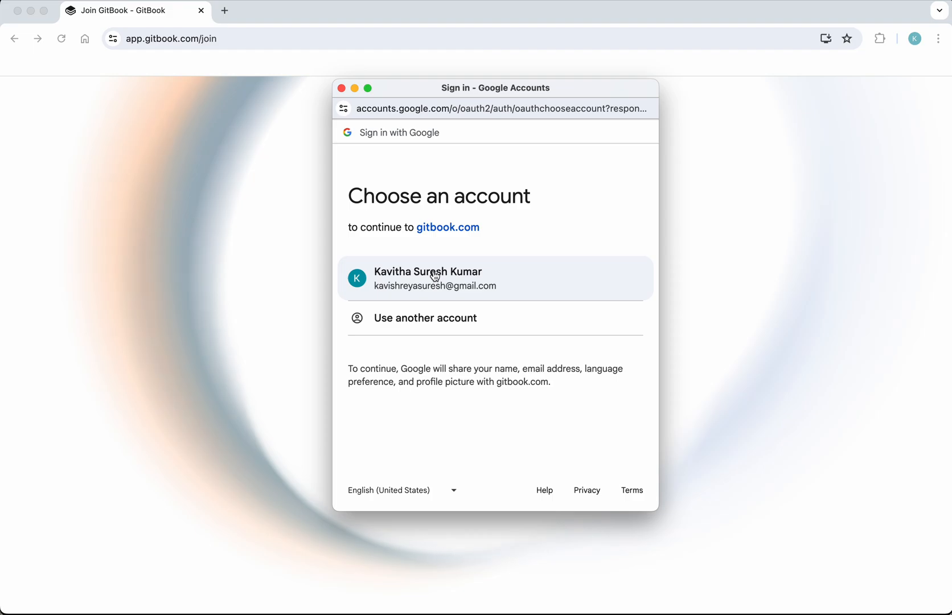
click(435, 277)
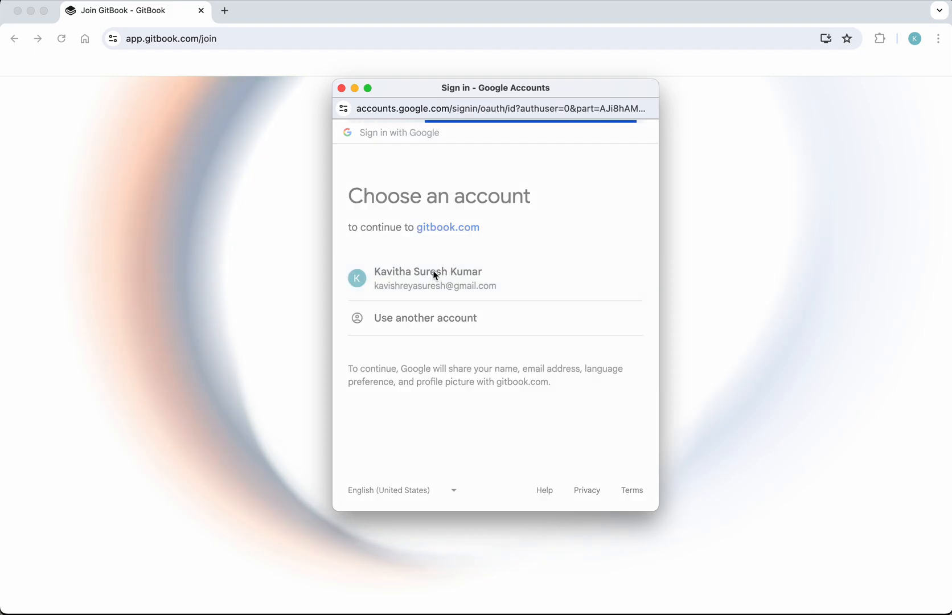
click(435, 278)
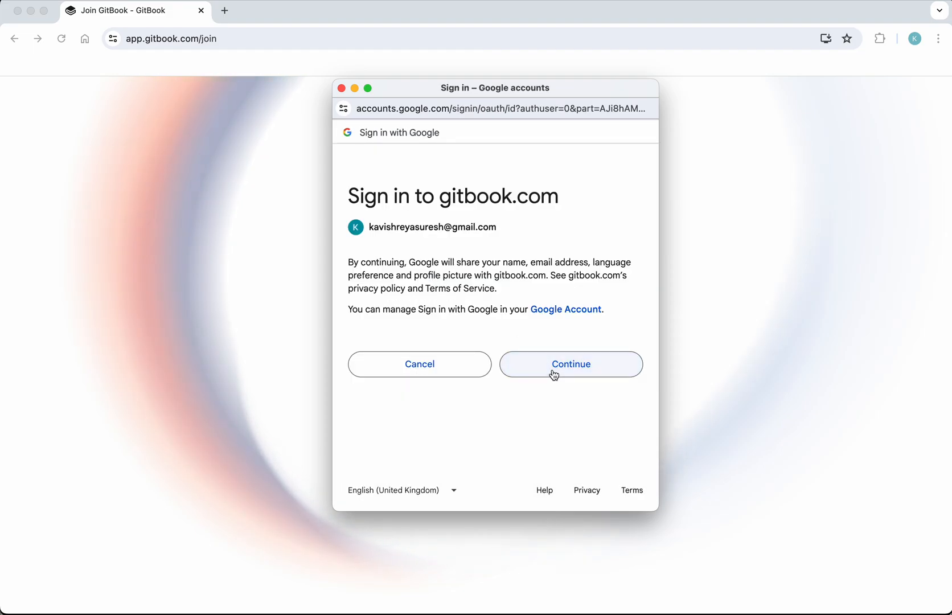
click(571, 364)
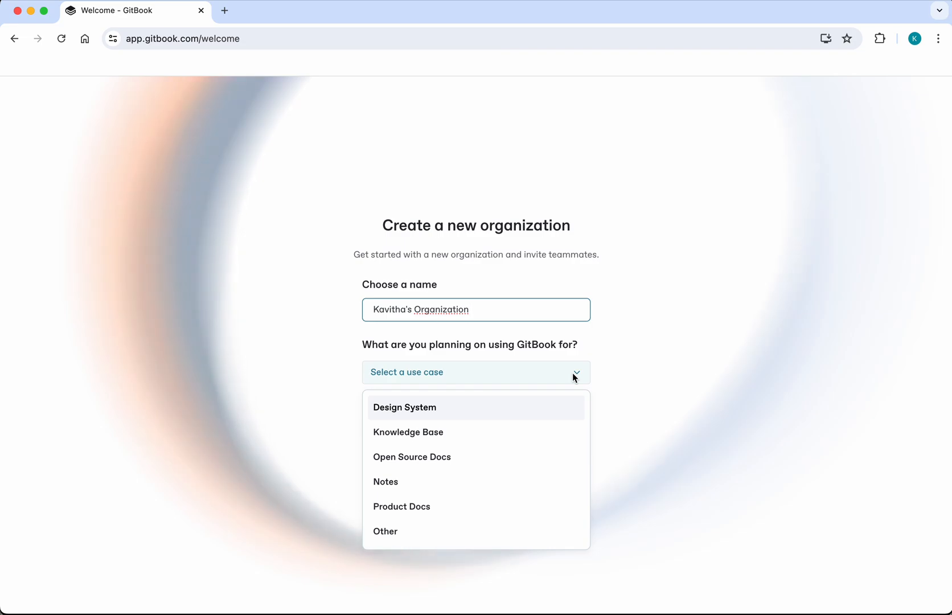
Choose Knowledge Base as the organization's use case and submit the setup
click(407, 432)
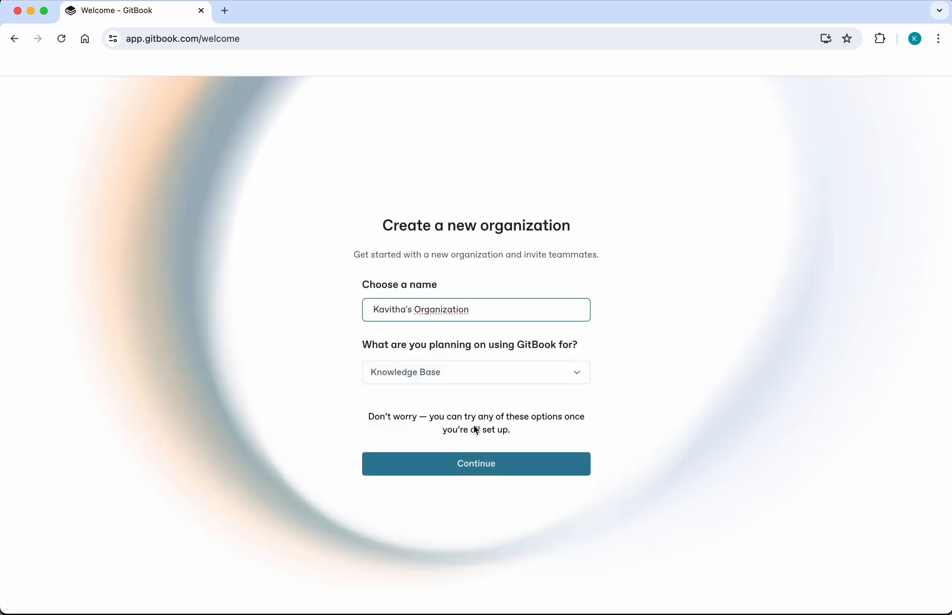
click(476, 463)
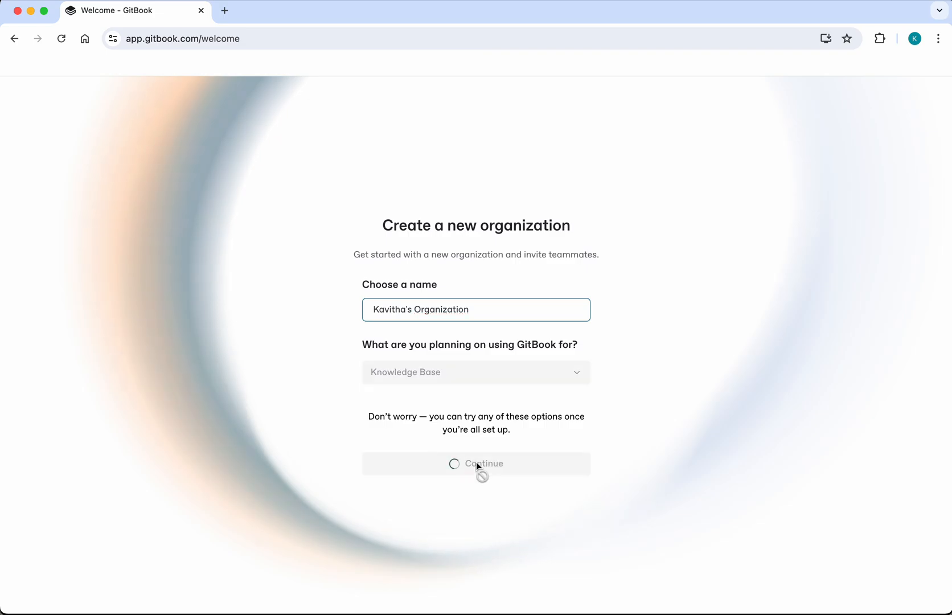
click(476, 463)
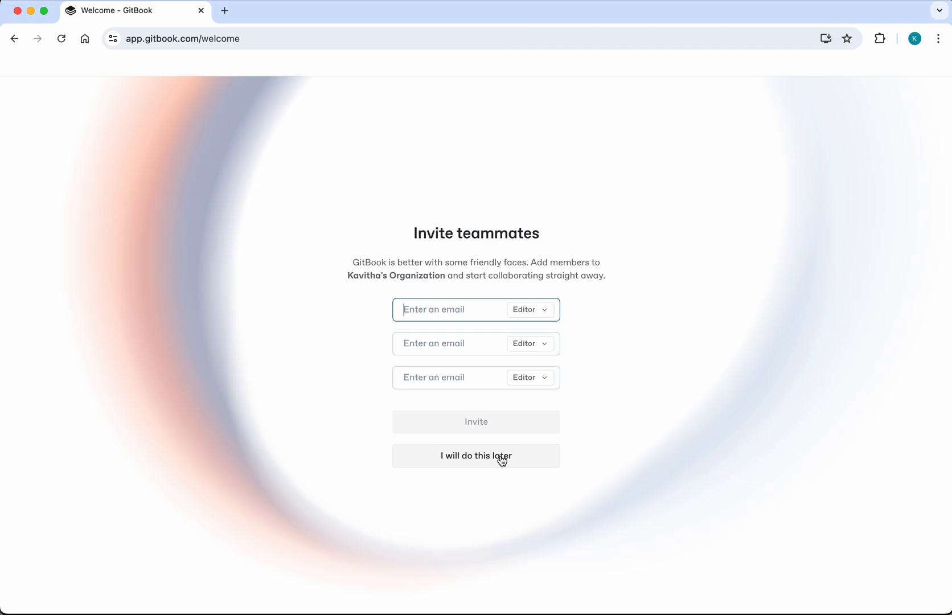
Skip inviting teammates and open the Untitled space
click(476, 455)
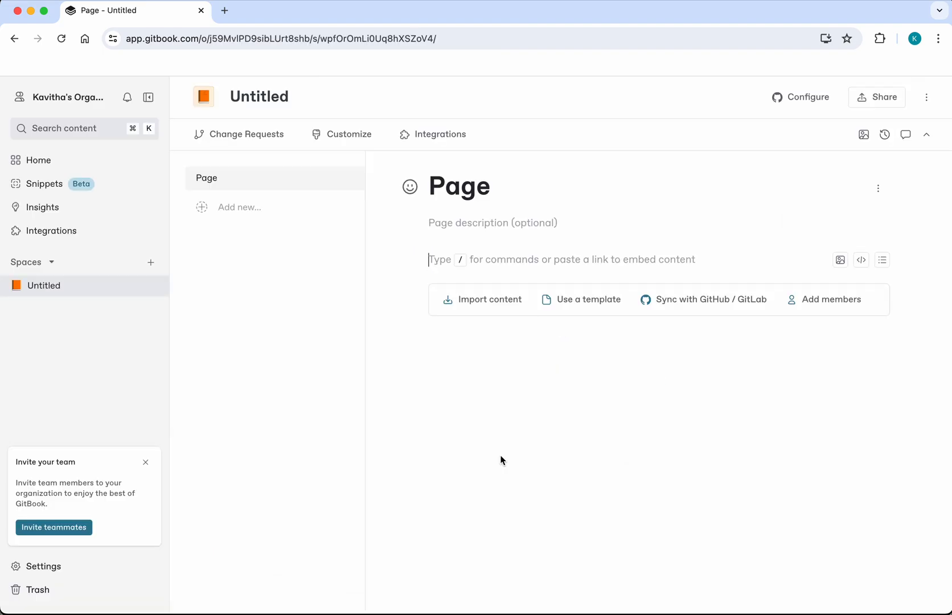
mouse_move(498, 461)
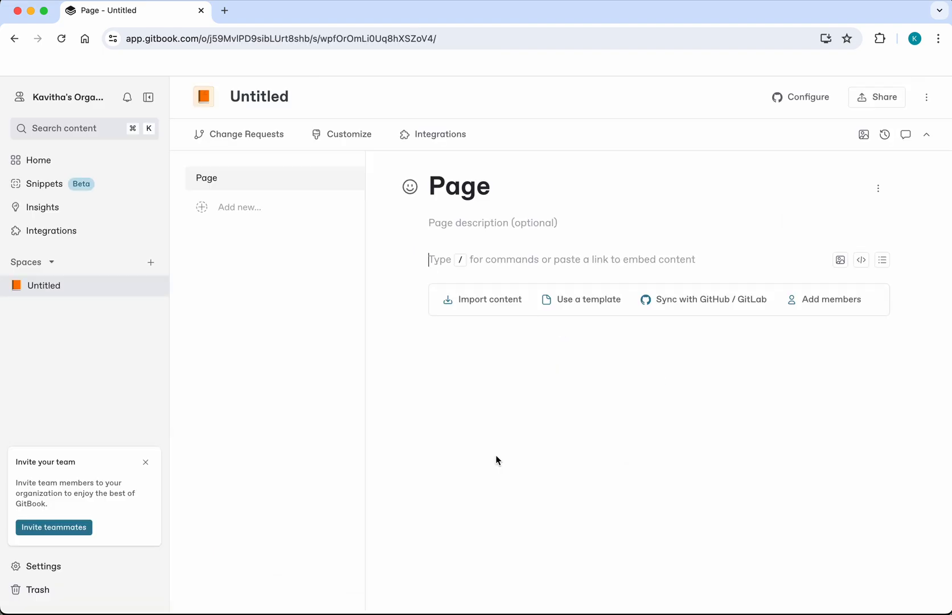
mouse_move(226, 247)
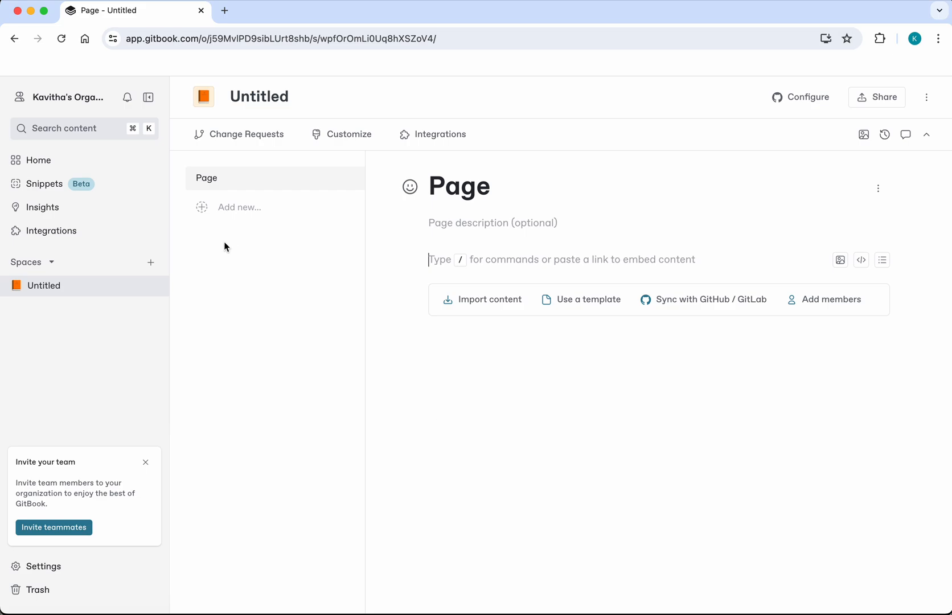
mouse_move(115, 289)
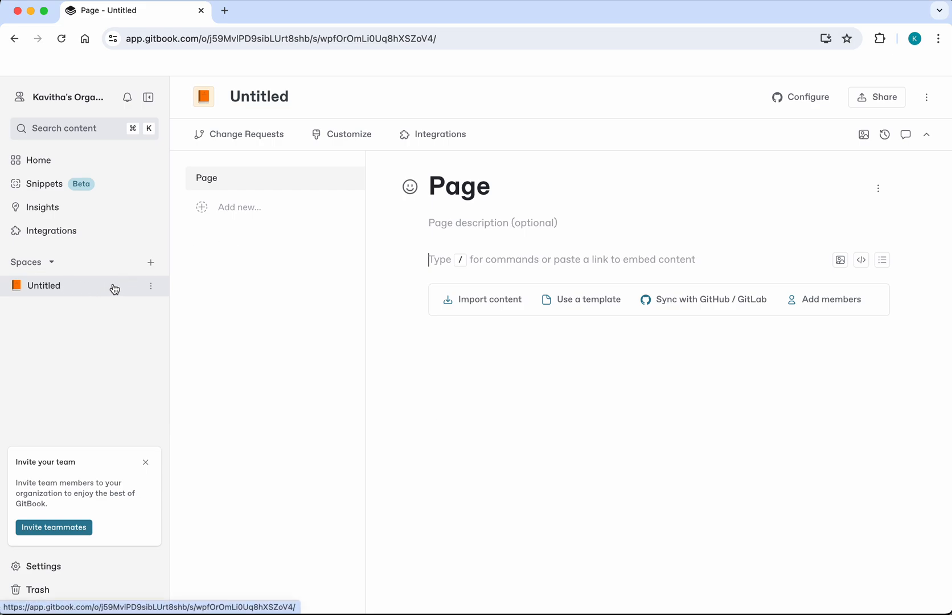
click(276, 97)
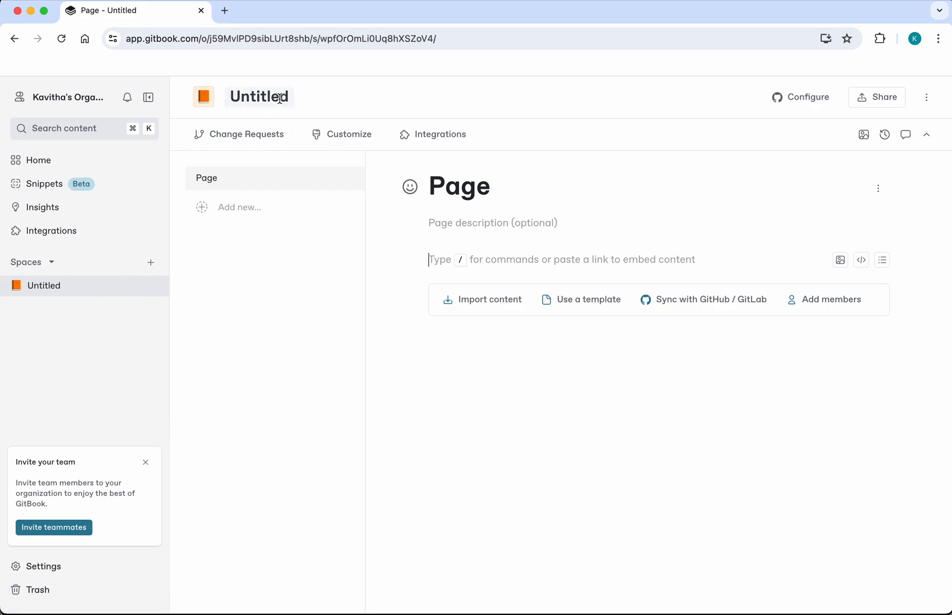
mouse_move(240, 223)
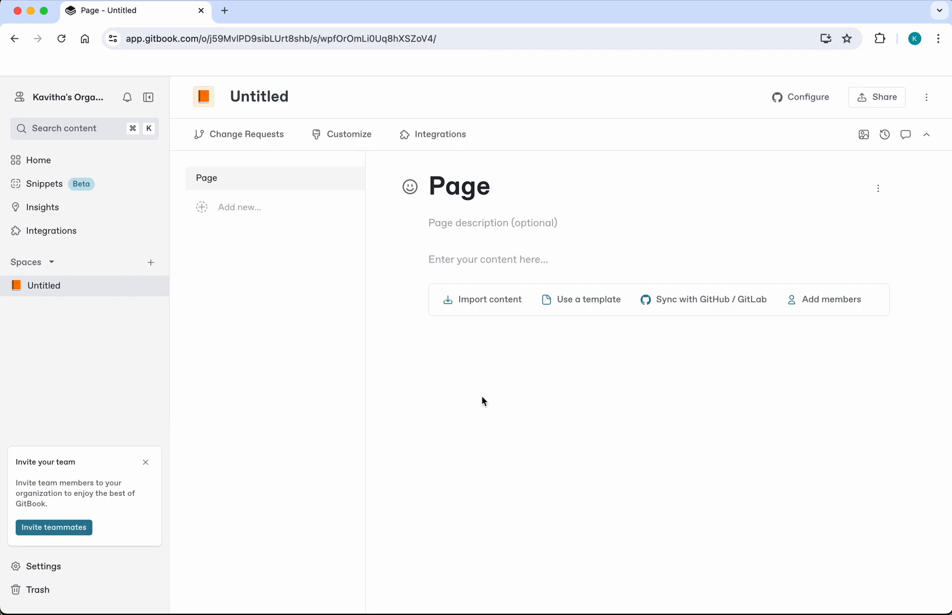
mouse_move(500, 322)
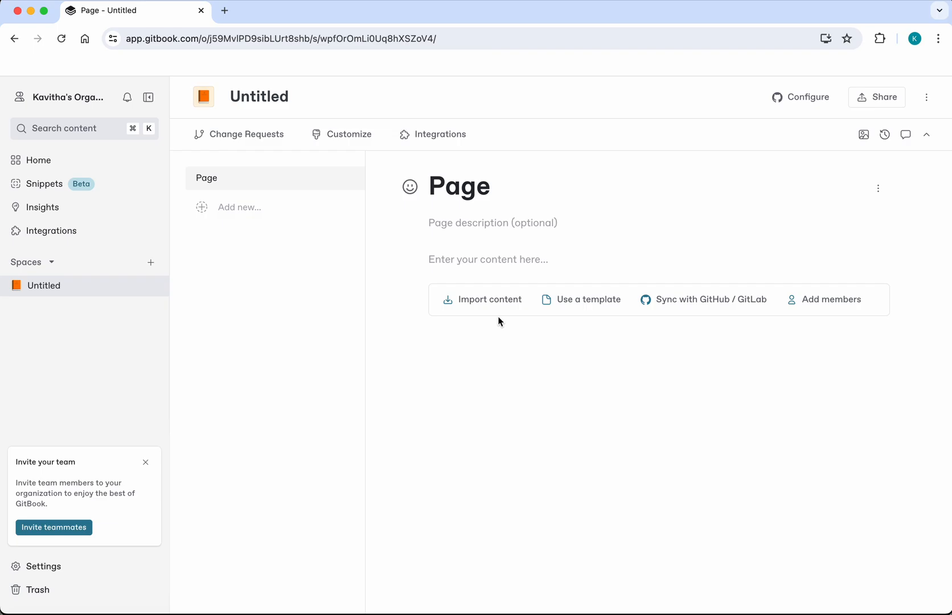
Open the 'Import your content' options, then close them without importing anything
click(490, 299)
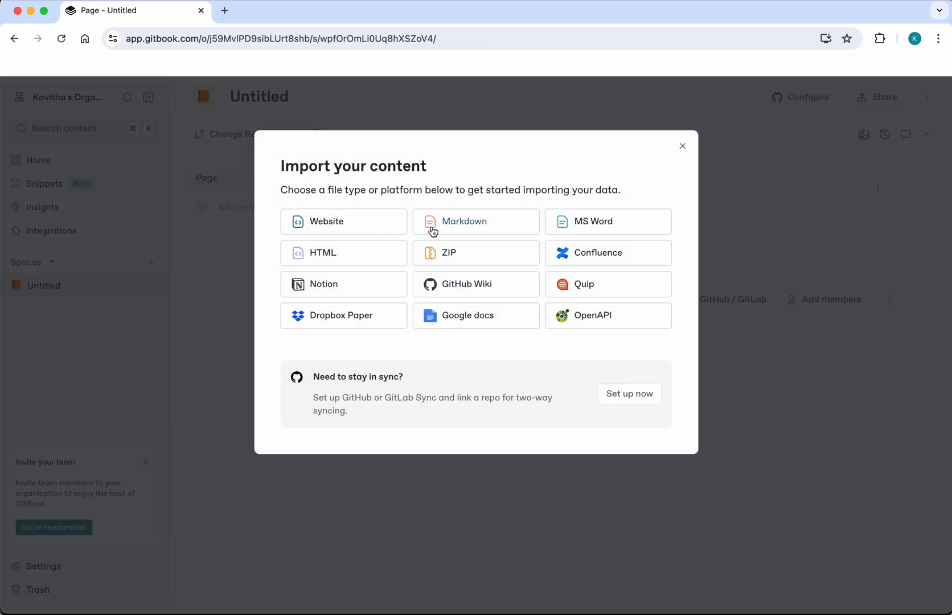
mouse_move(384, 246)
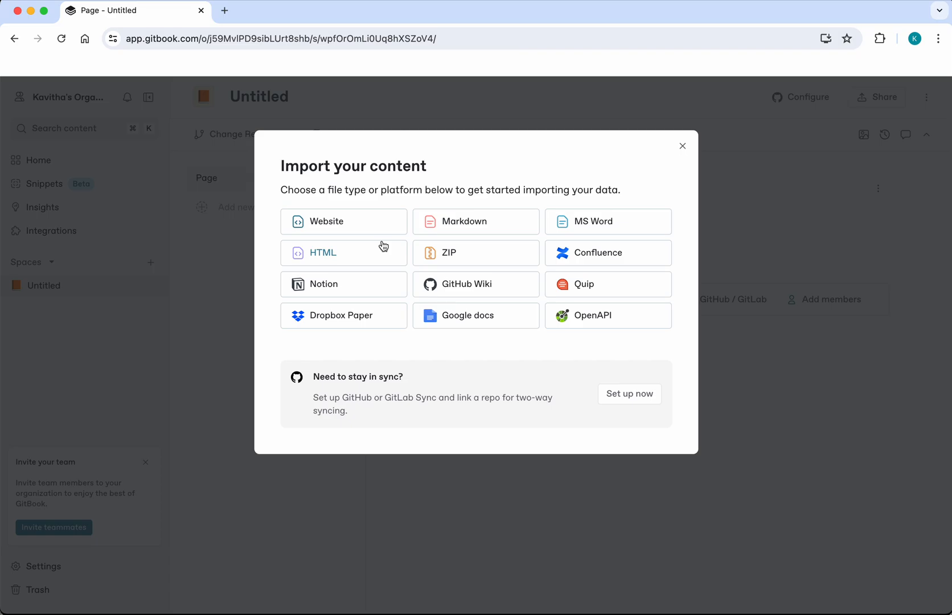
mouse_move(466, 224)
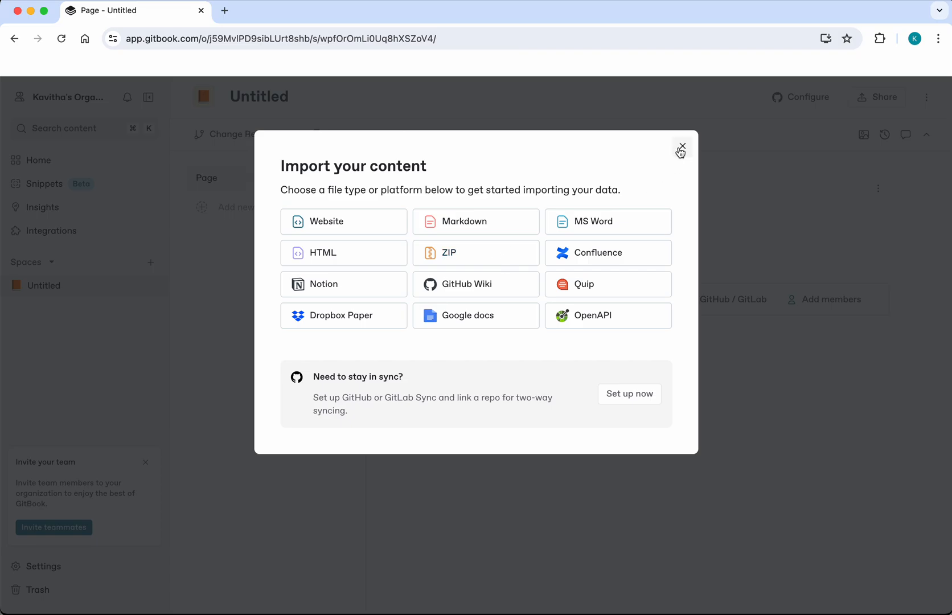
click(681, 145)
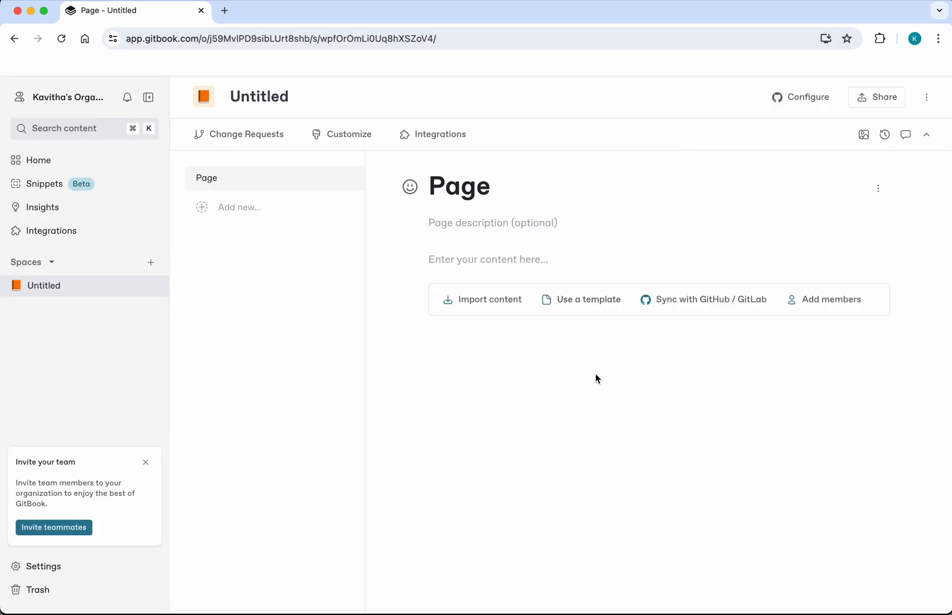
mouse_move(593, 337)
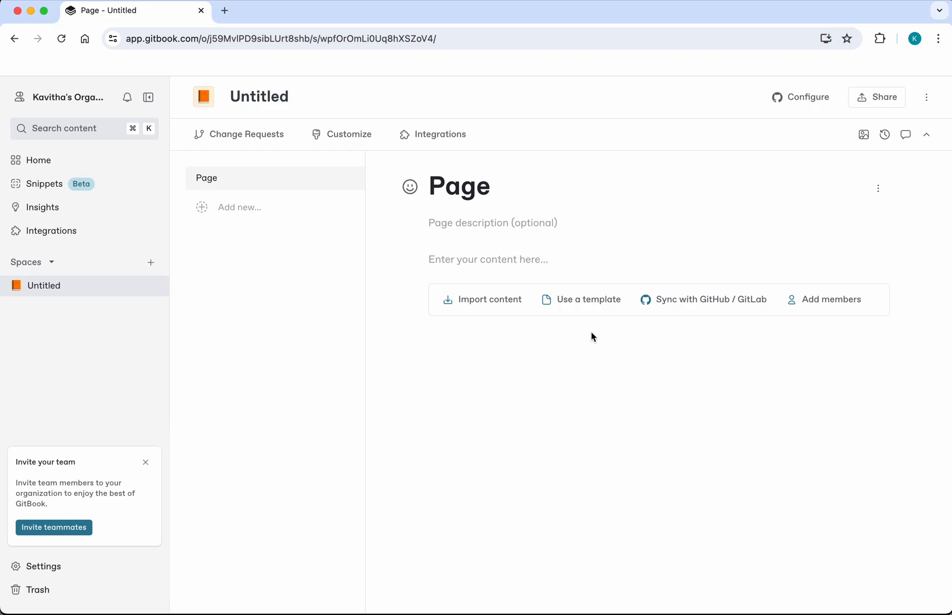
Apply the Product Docs template to the untitled space
click(580, 299)
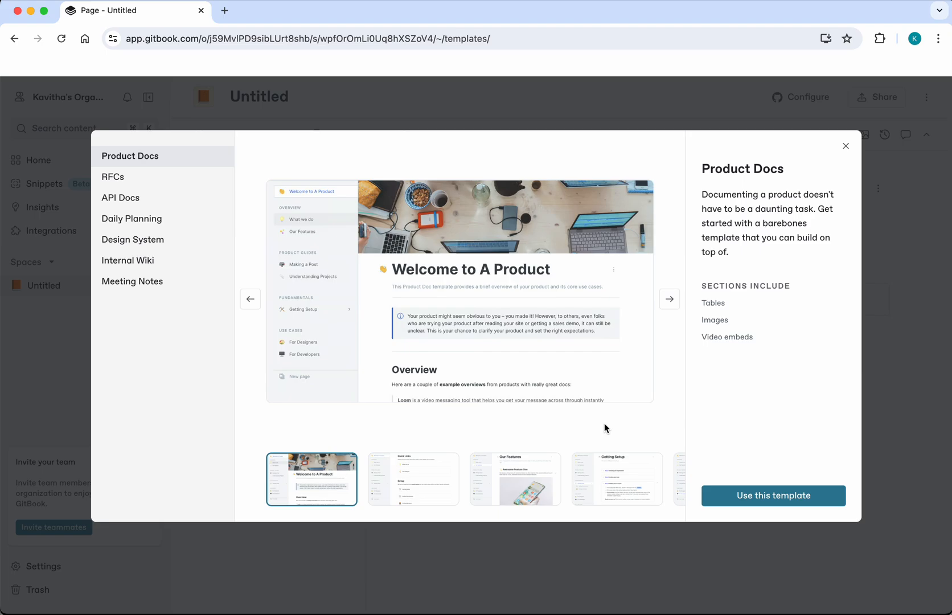
mouse_move(515, 314)
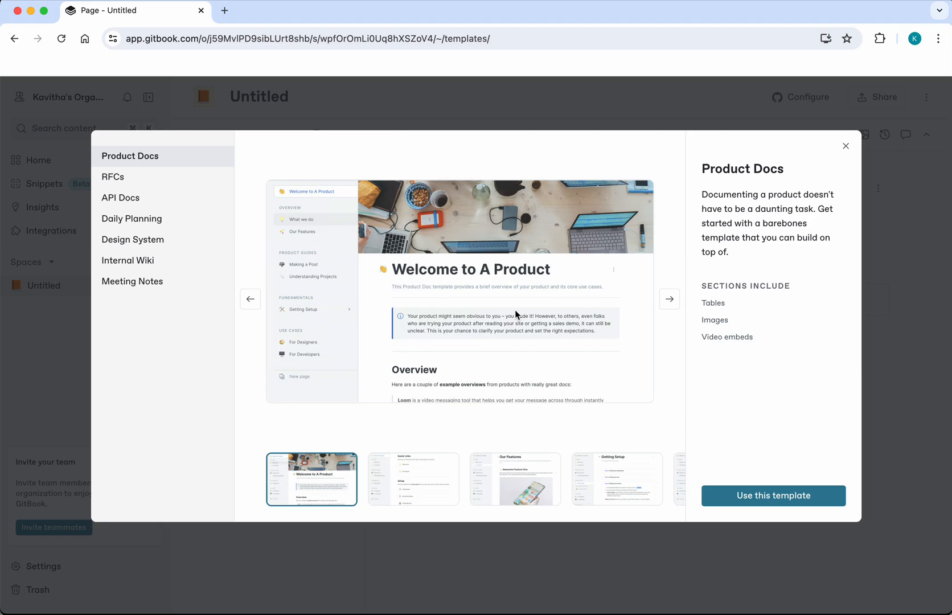
mouse_move(160, 188)
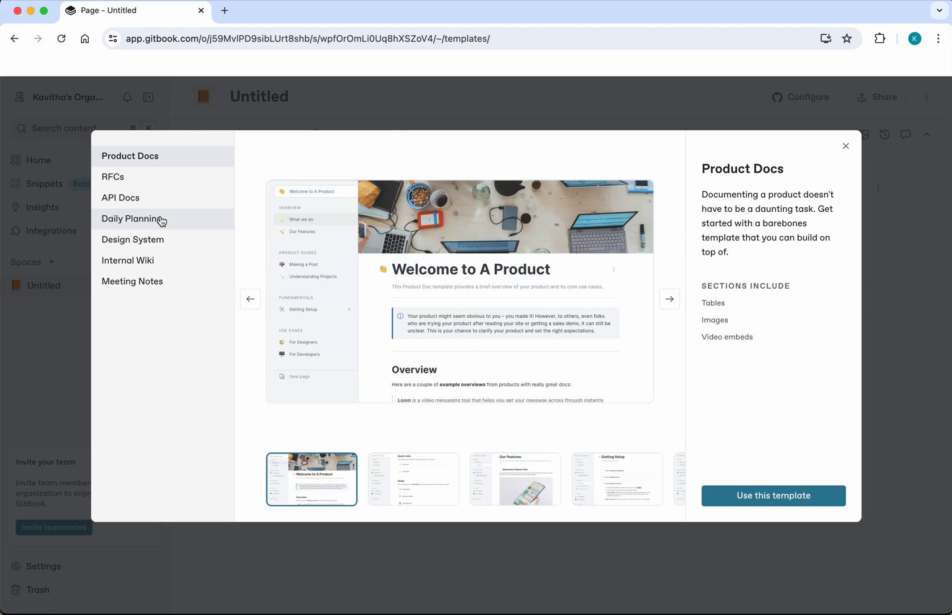
mouse_move(165, 273)
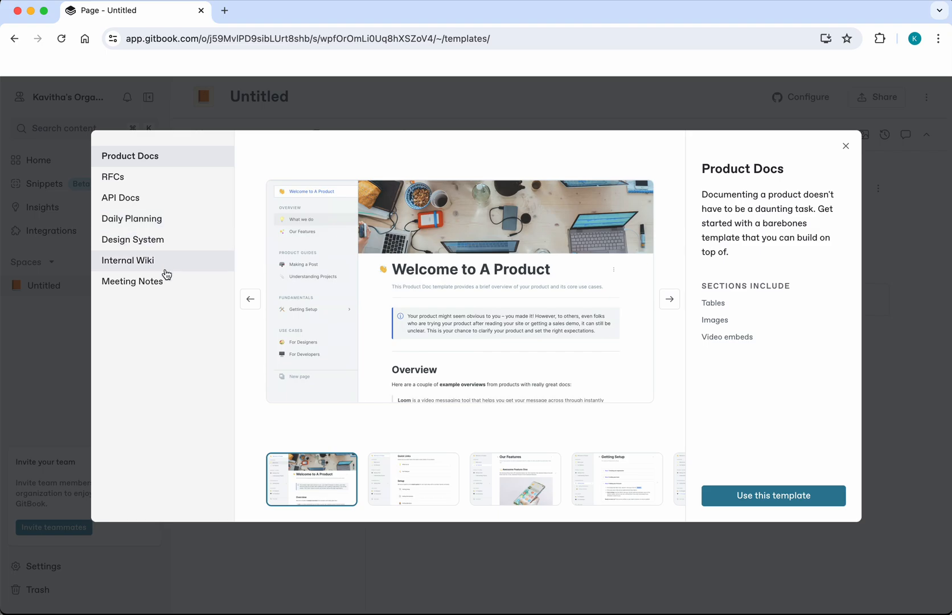
mouse_move(146, 159)
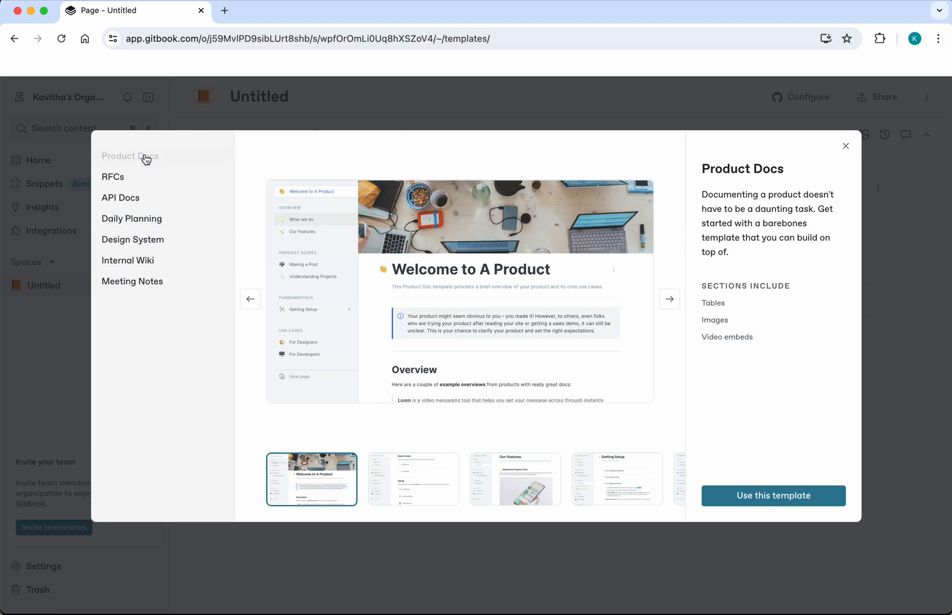
click(130, 156)
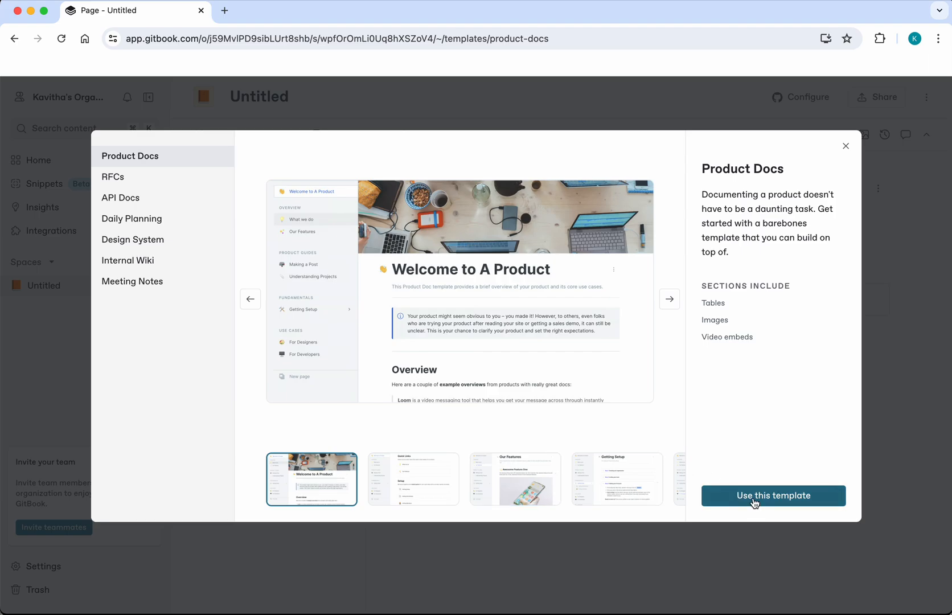
click(774, 495)
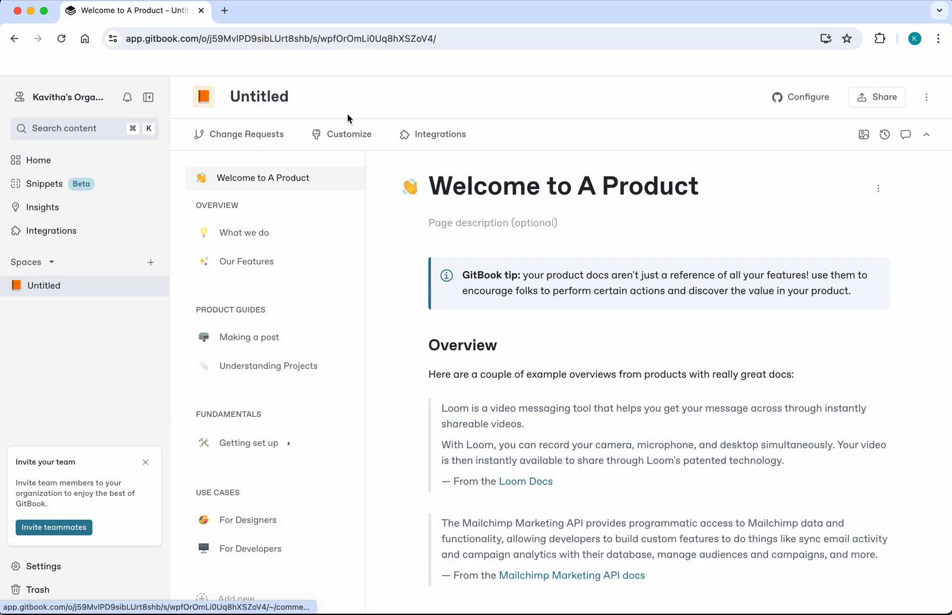
Retitle the space 'My Product Documentation' and scroll through the welcome page
click(258, 97)
text(M)
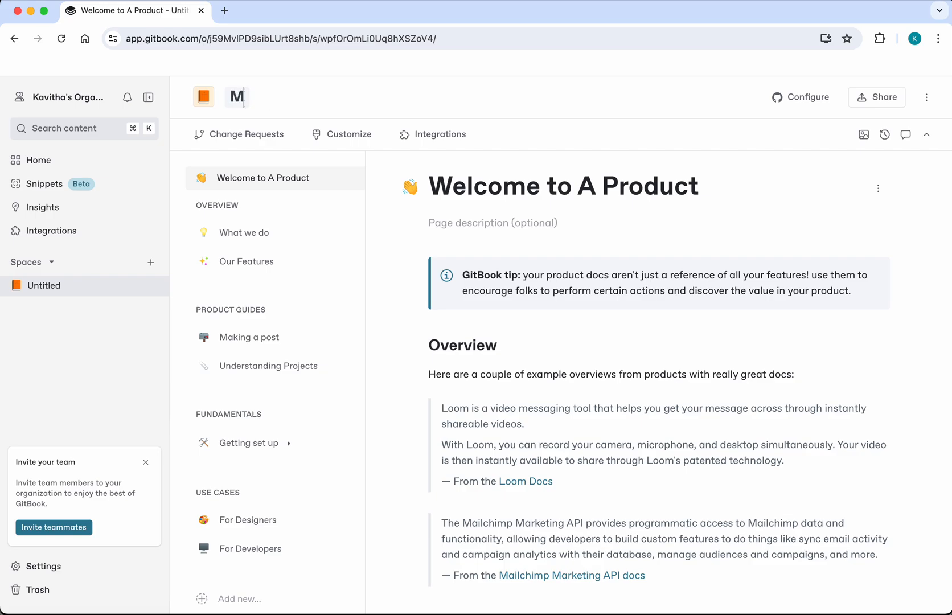
text(y Product Docu)
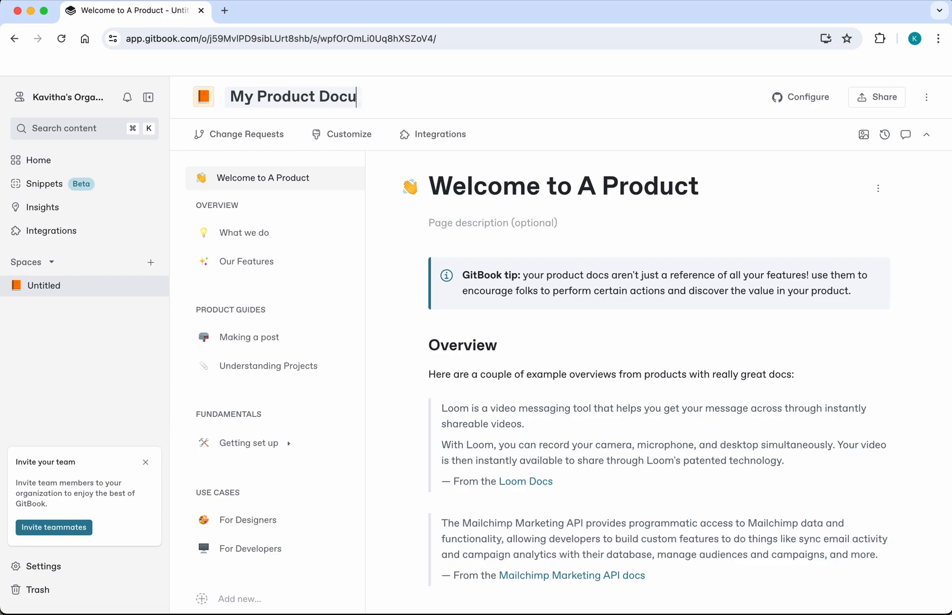
text(mentation)
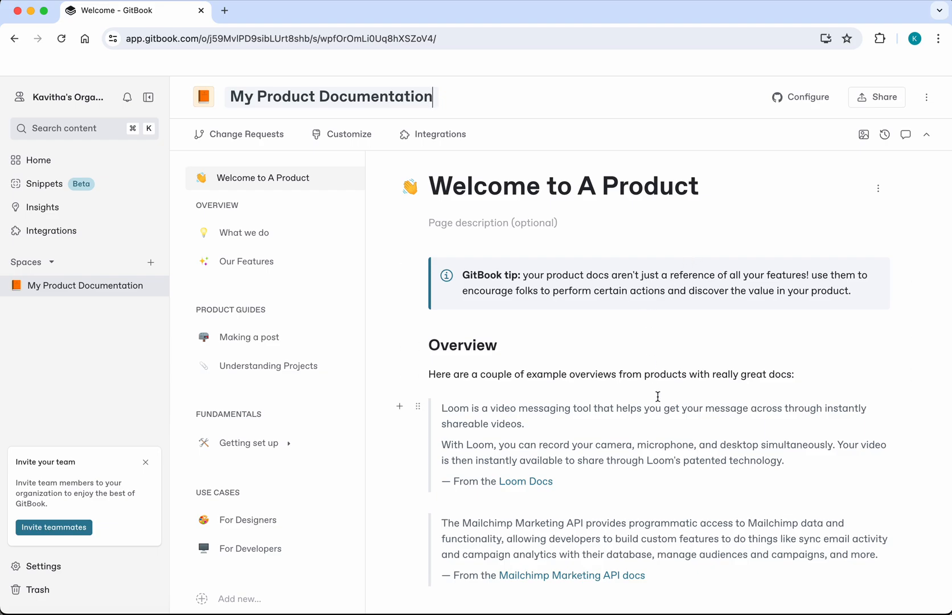
scroll(down, 3)
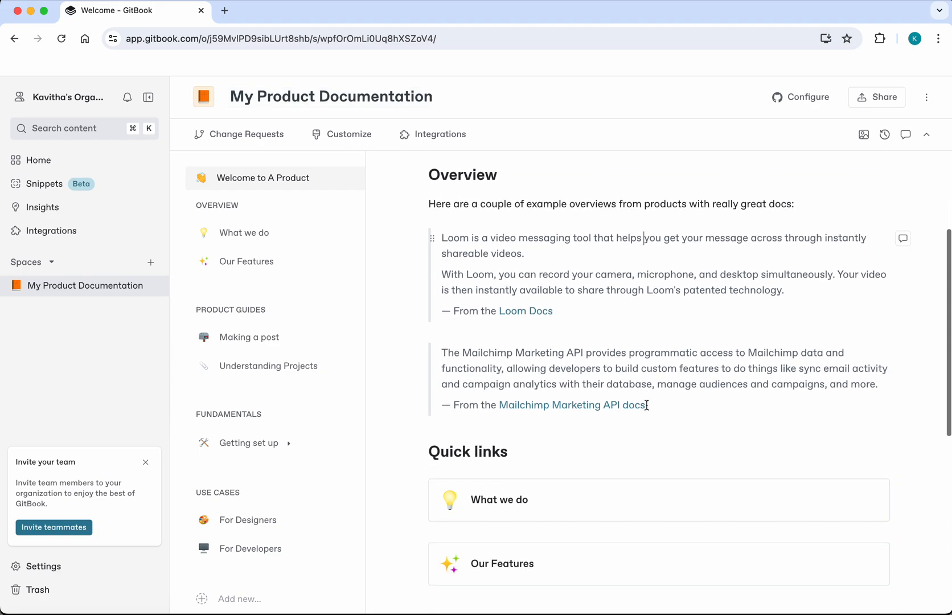
scroll(down, 3)
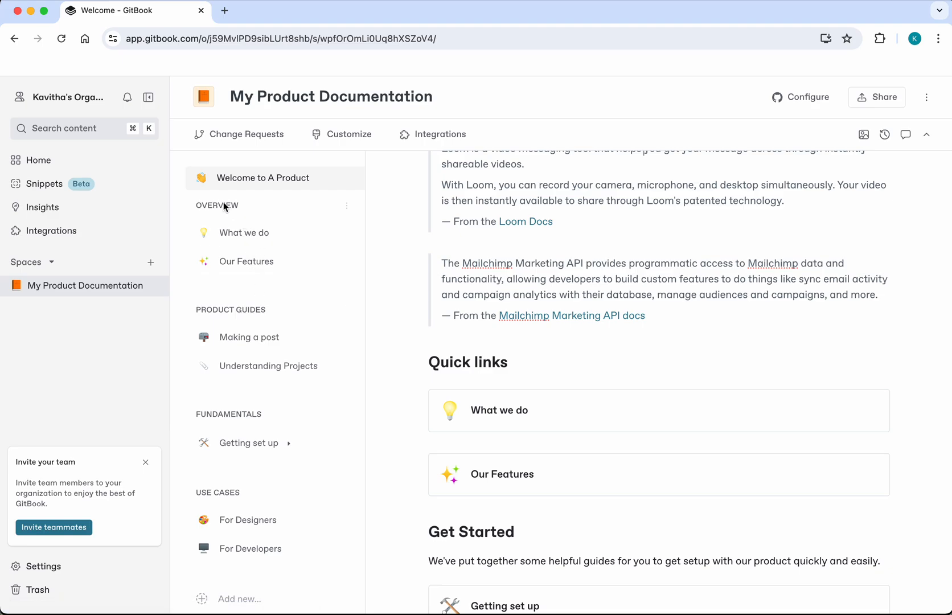
mouse_move(261, 377)
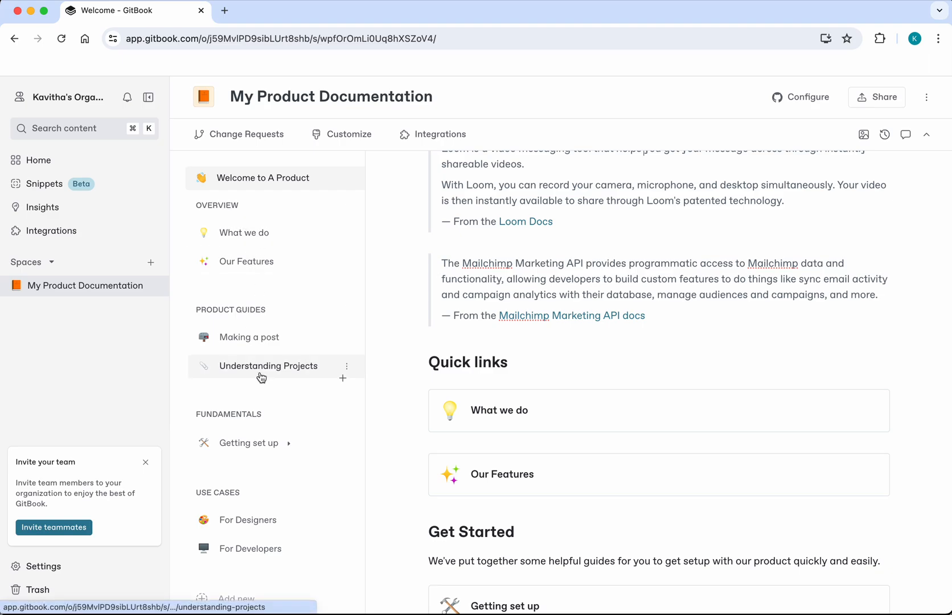
Insert a blank subpage 'Page 1' under Product Guides and open it
click(262, 177)
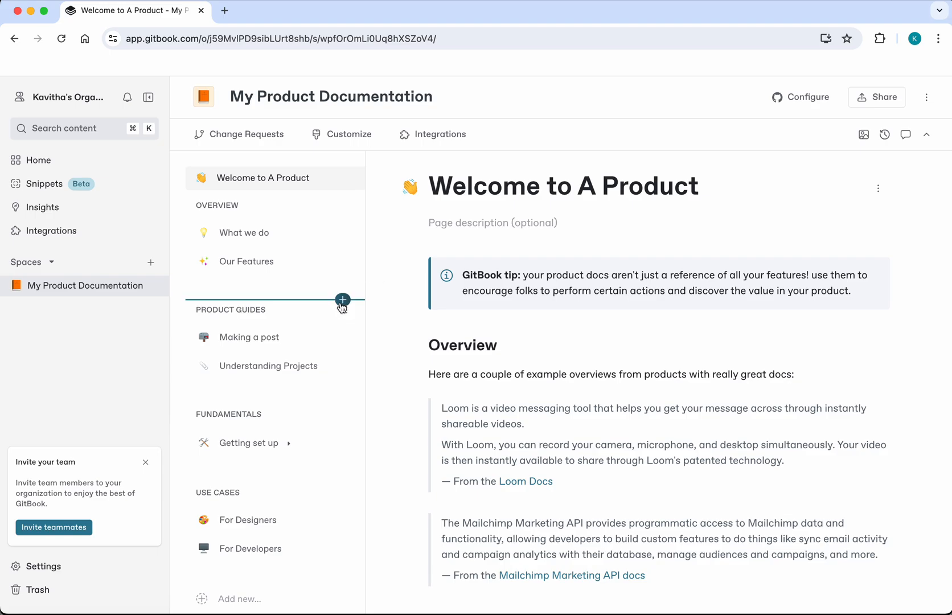
mouse_move(346, 310)
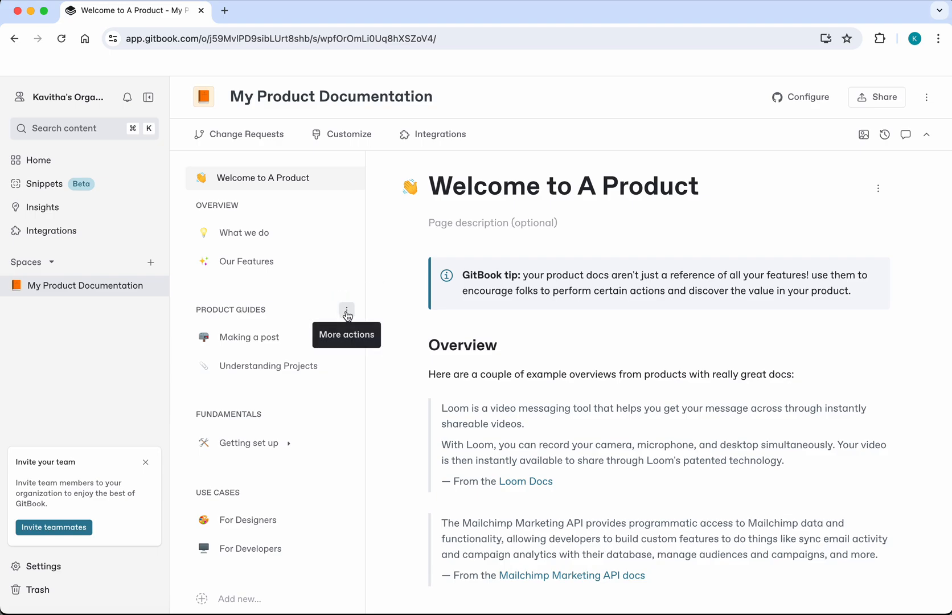
click(346, 310)
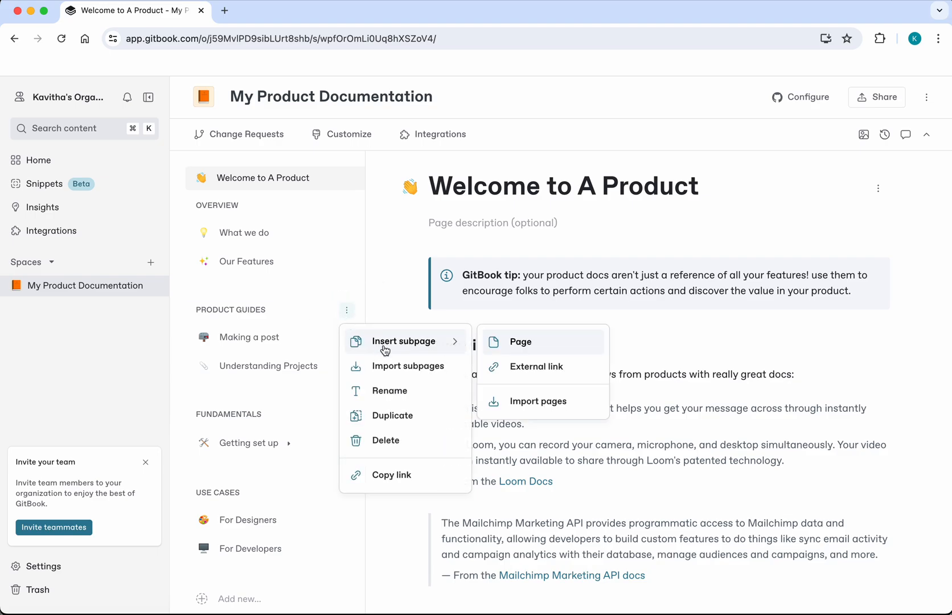
click(520, 342)
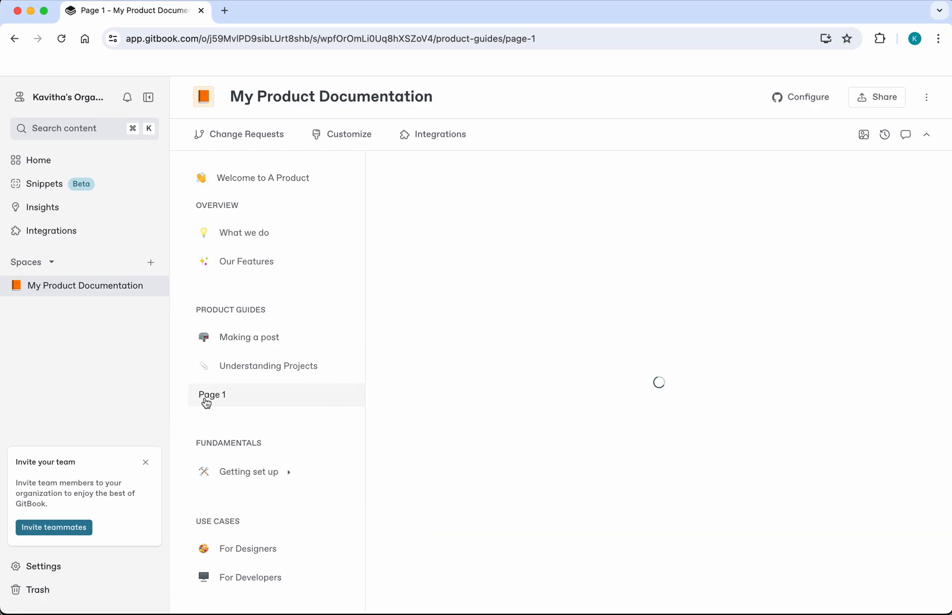
click(212, 394)
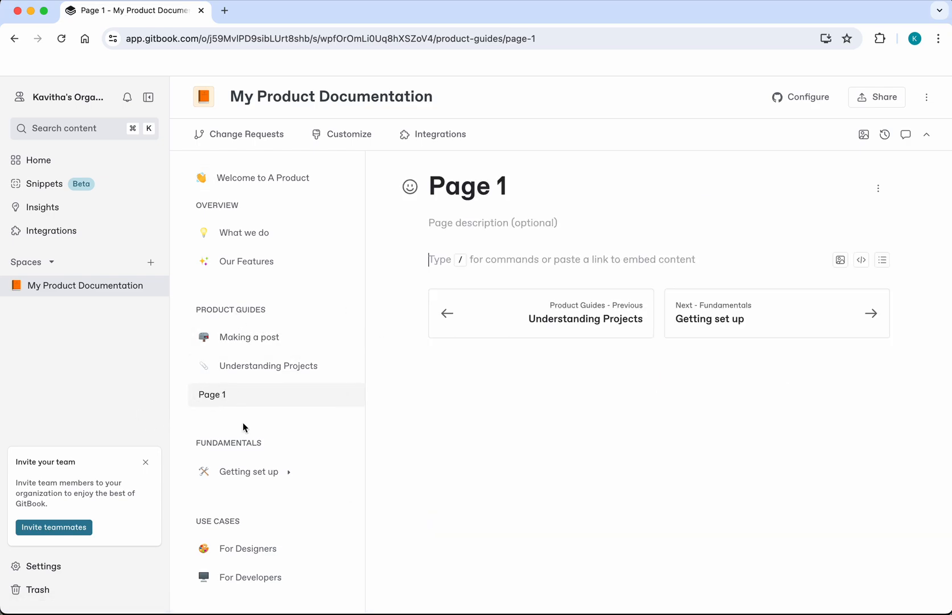
mouse_move(443, 449)
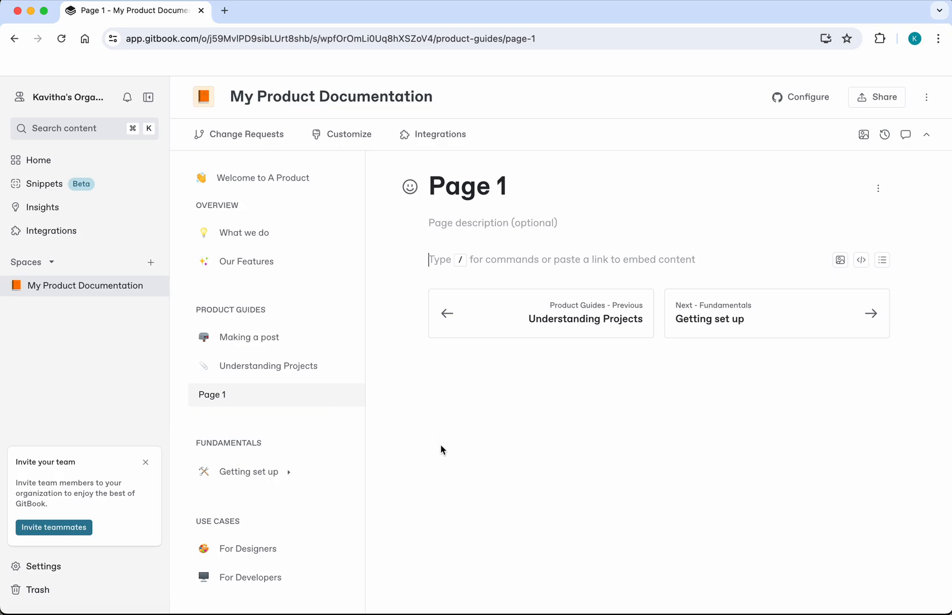